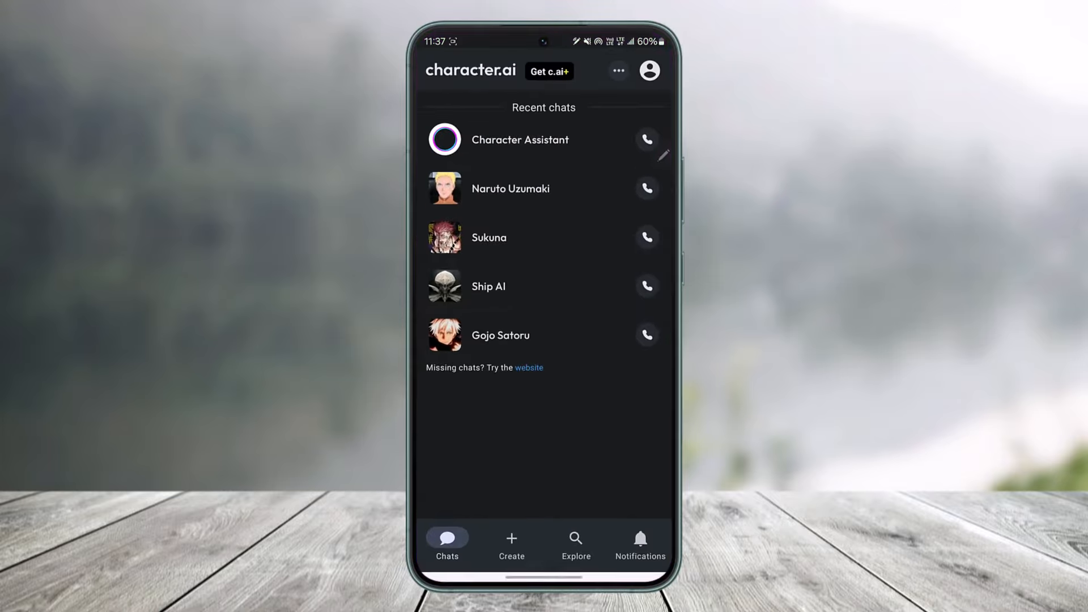
Step: Open the Naruto Uzumaki chat from Recent chats and scroll through its history
{"action": "left_click", "coordinate": [510, 189]}
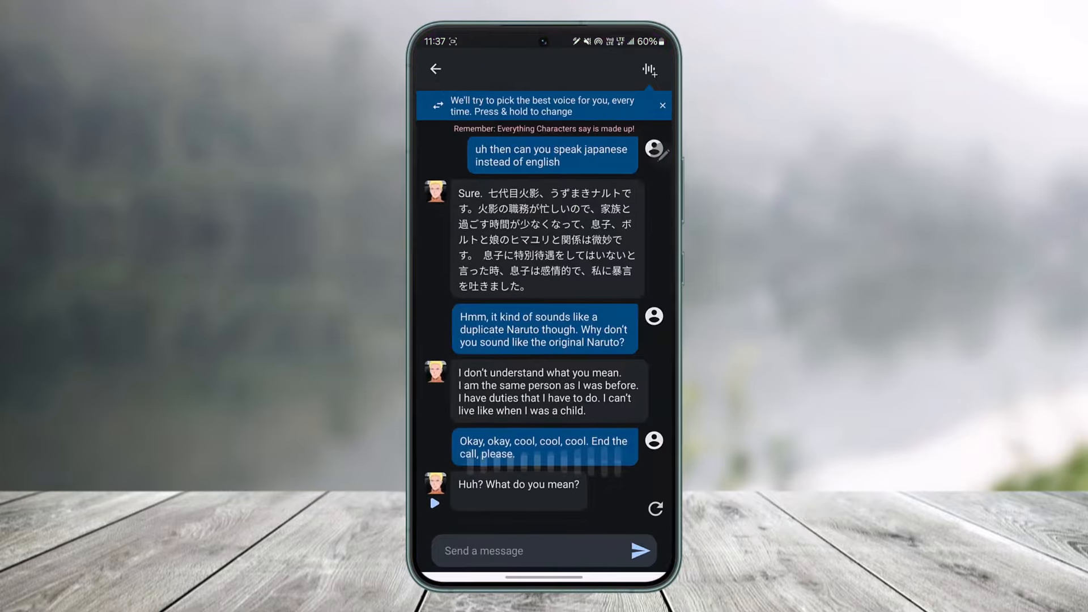
{"action": "scroll", "scroll_direction": "down", "scroll_amount": 3}
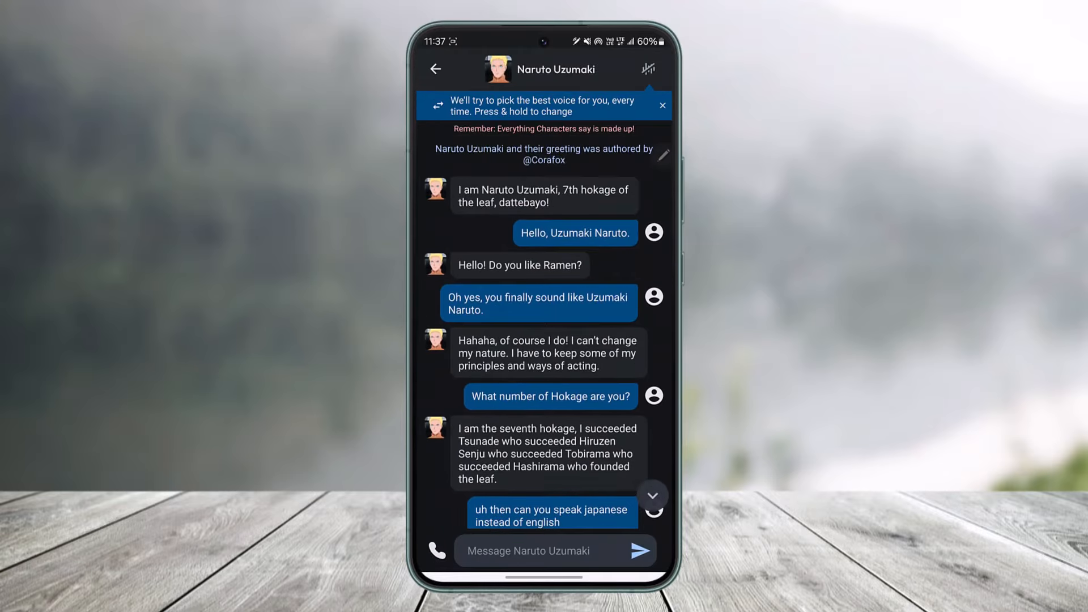
{"action": "scroll", "scroll_direction": "up", "scroll_amount": 3}
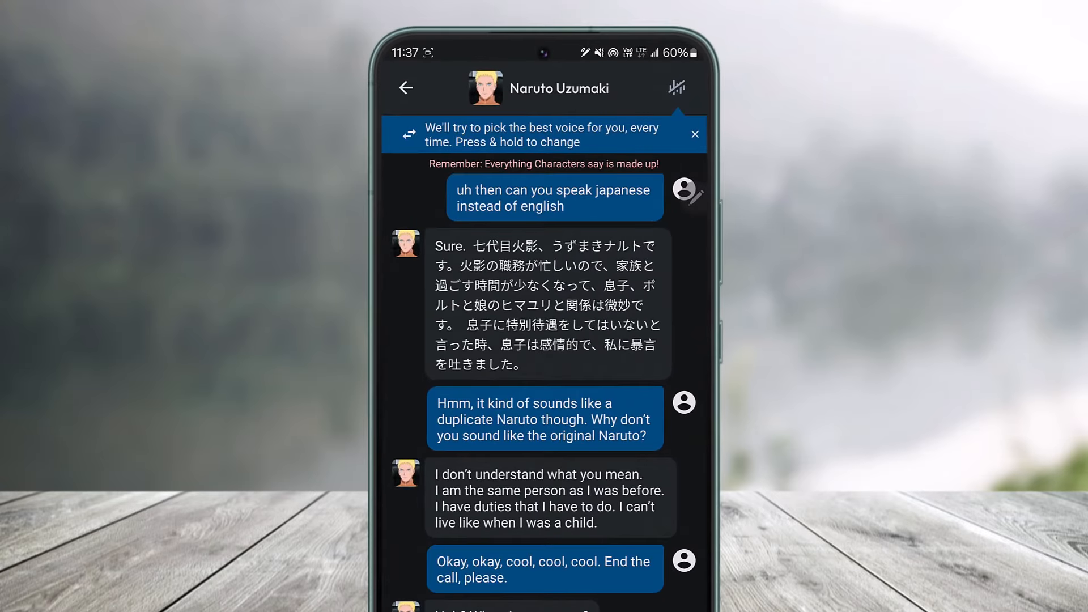
Step: Enter Remove Messages mode from the Naruto Uzumaki chat settings
{"action": "left_click", "coordinate": [693, 134]}
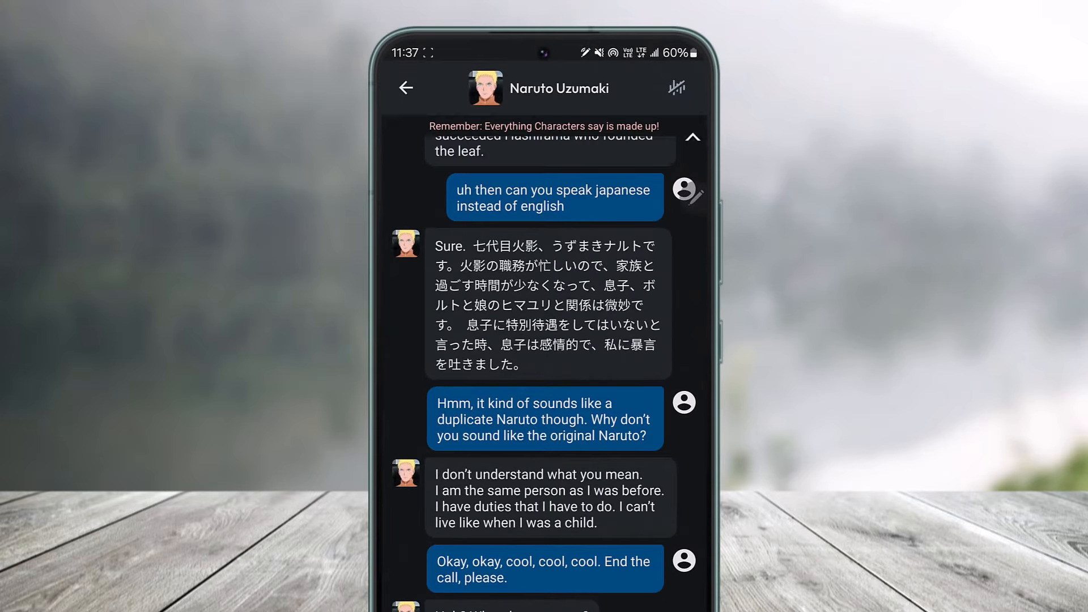
{"action": "mouse_move", "coordinate": [548, 101]}
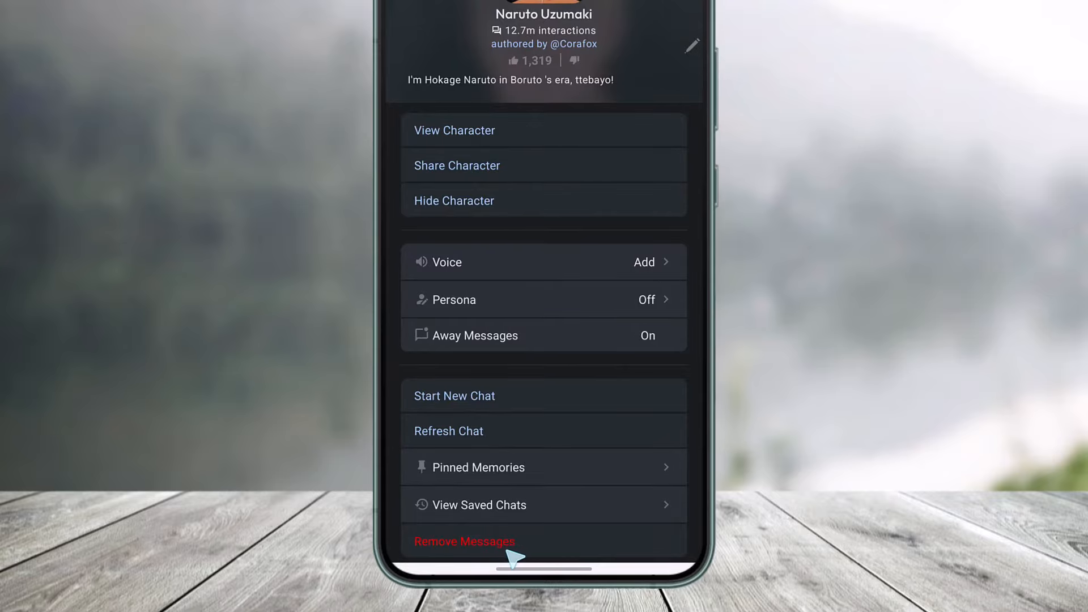
{"action": "left_click", "coordinate": [463, 542]}
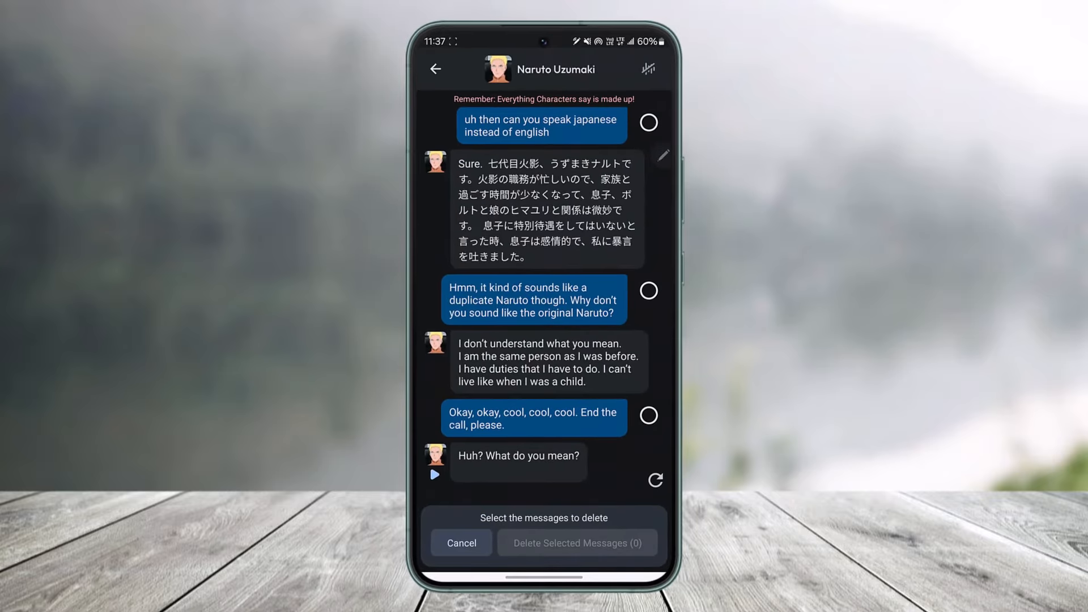
Step: Delete all 12 messages after the greeting and return to Recent chats
{"action": "left_click", "coordinate": [648, 416]}
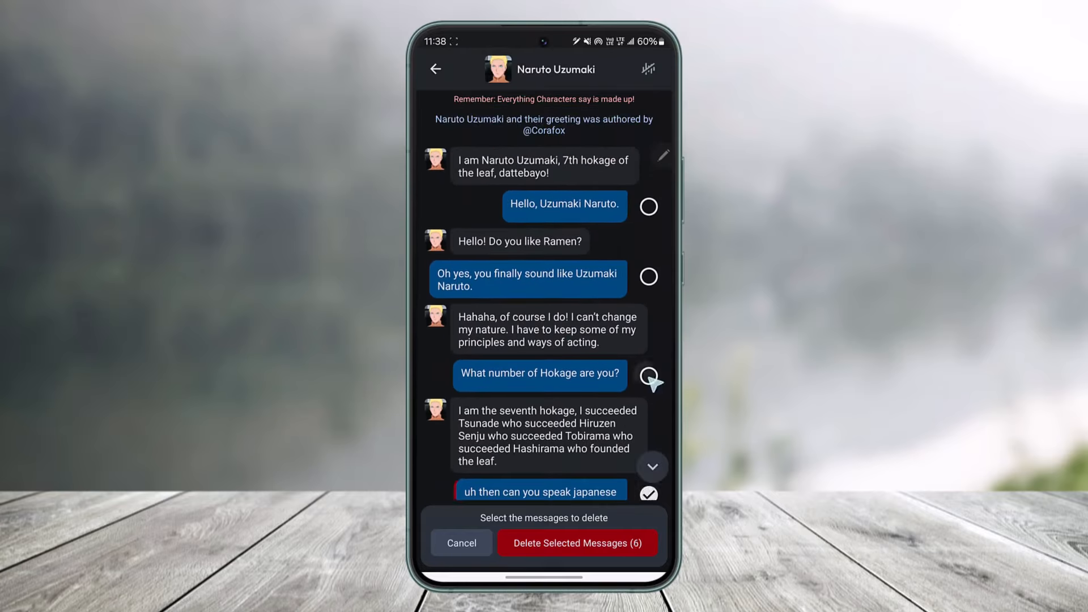
{"action": "left_click", "coordinate": [649, 375]}
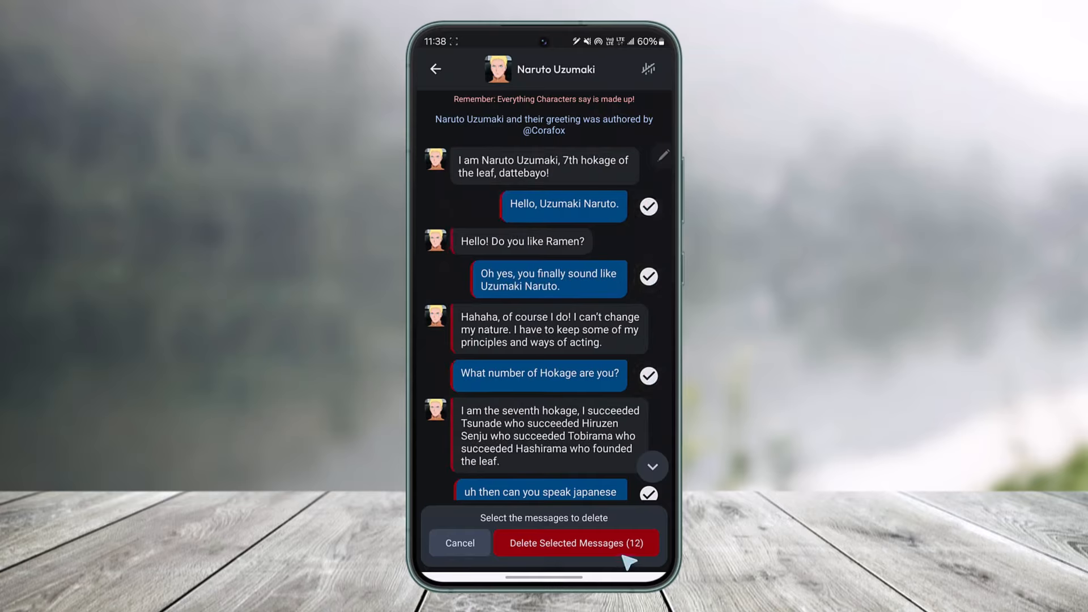
{"action": "left_click", "coordinate": [458, 542]}
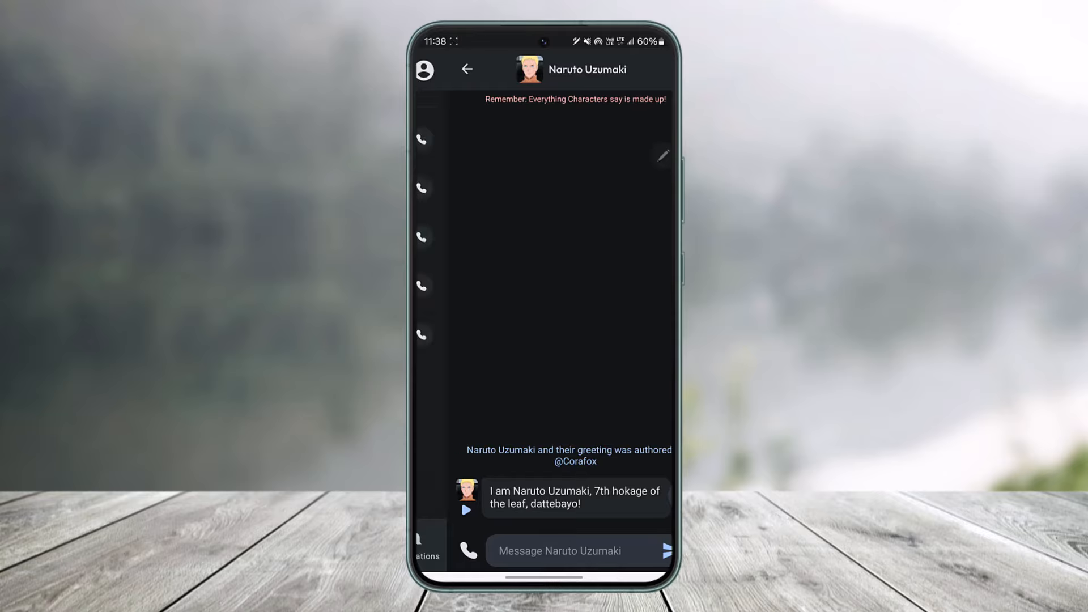
{"action": "left_click", "coordinate": [466, 68]}
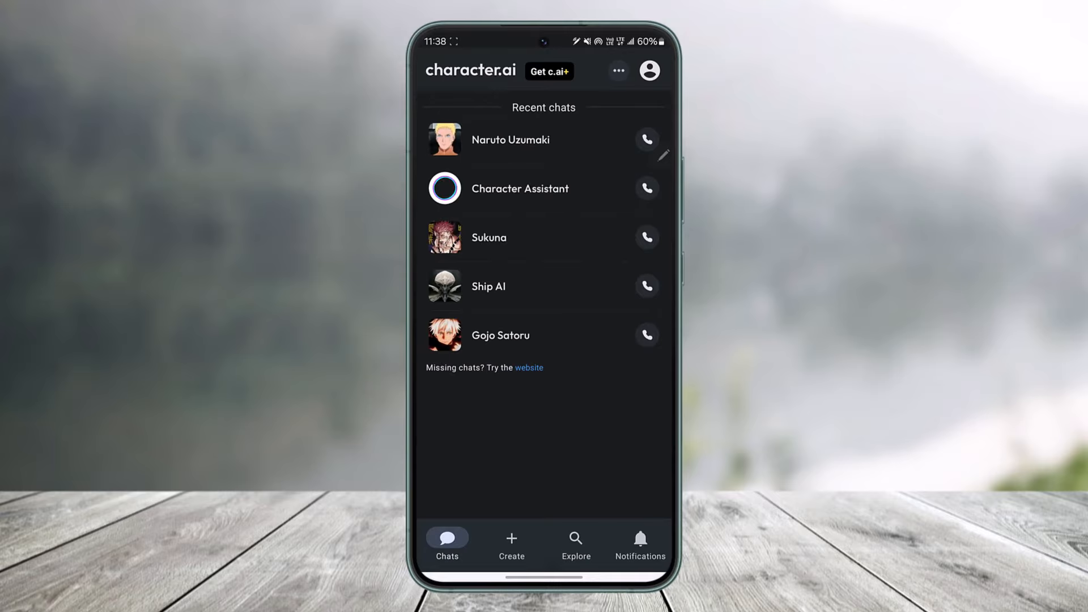